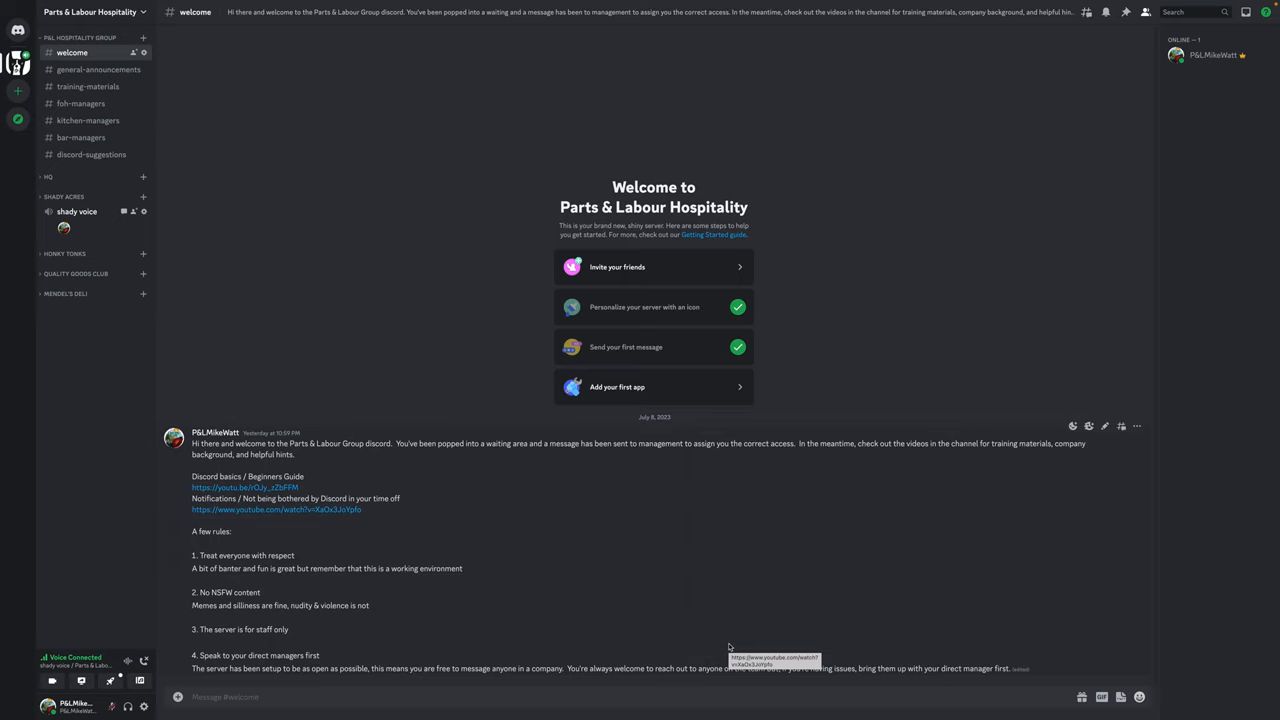
pyautogui.moveTo(24, 630)
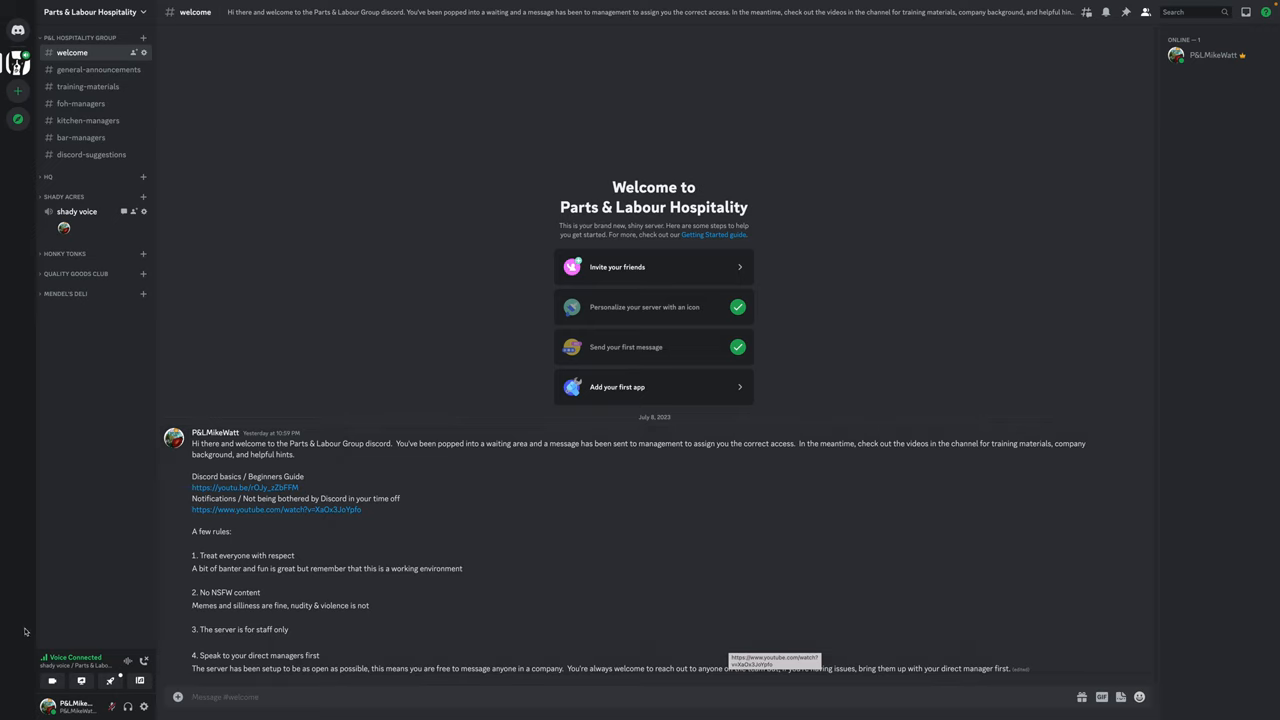
# Set your Discord status to Do Not Disturb from the avatar's status menu.
pyautogui.click(70, 704)
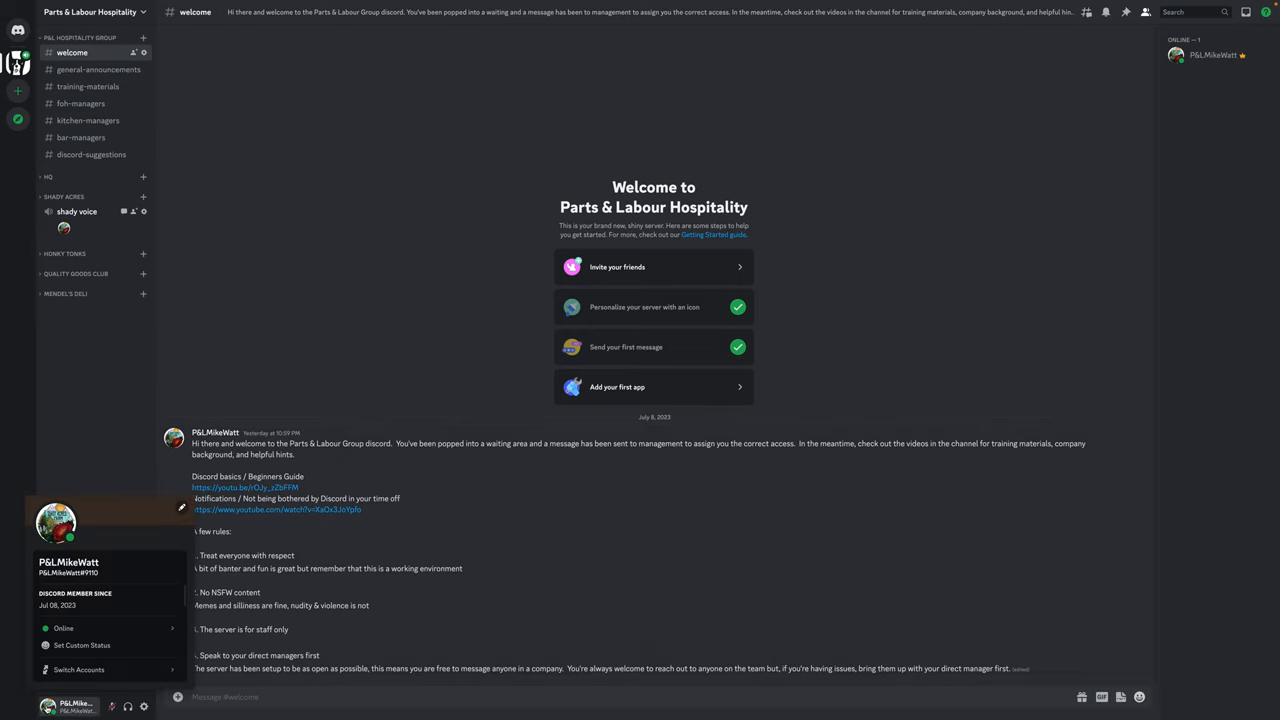
pyautogui.click(64, 628)
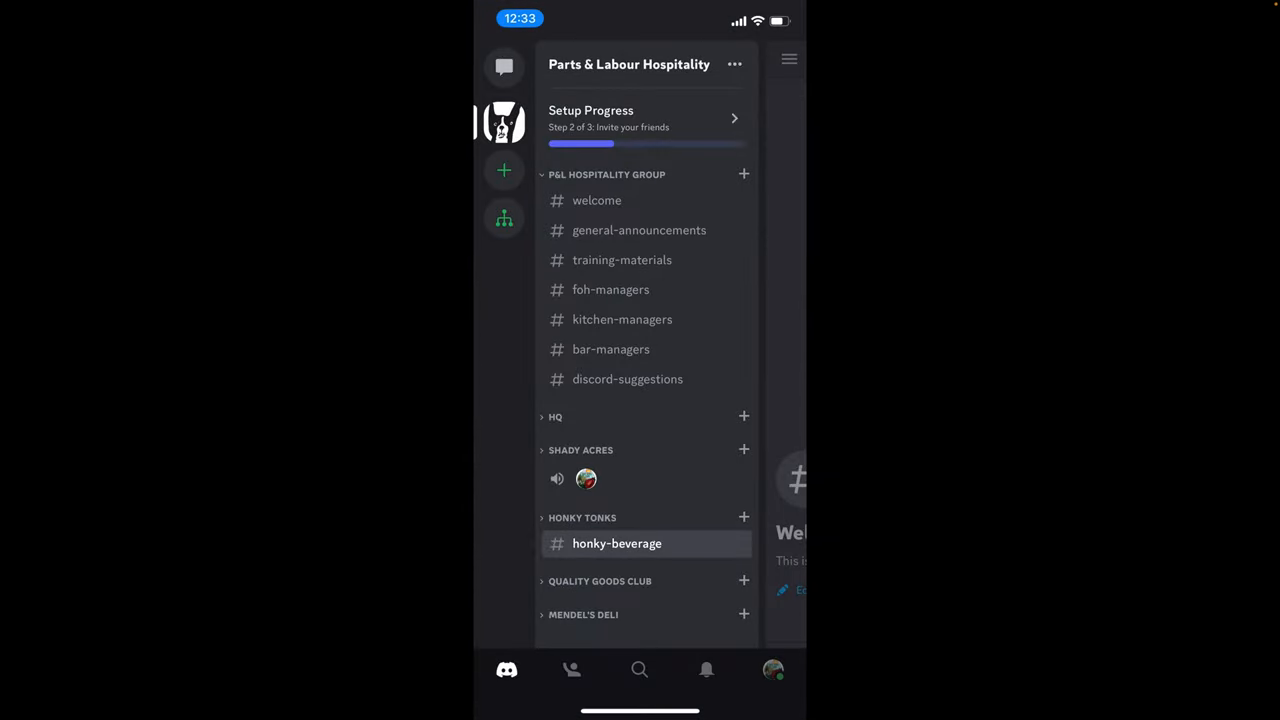
# Open Notification Settings for the Parts & Labour Hospitality server, currently All Messages.
pyautogui.scroll(3)
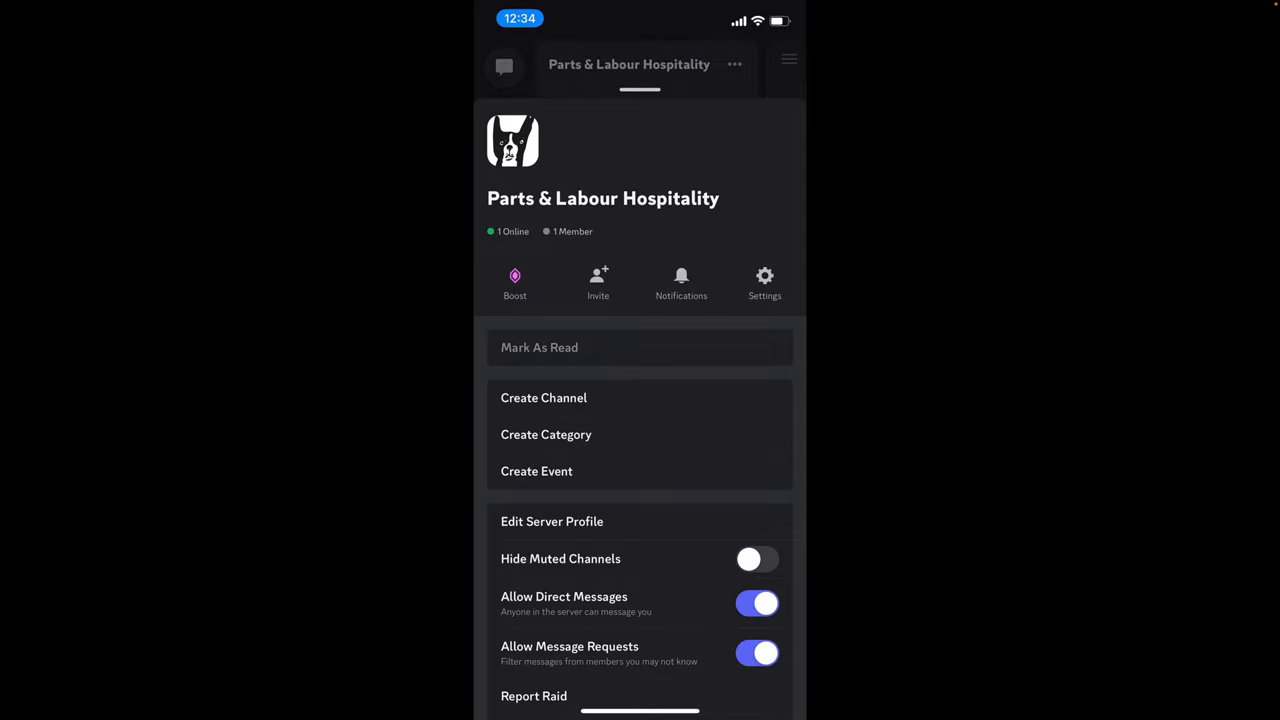
pyautogui.click(680, 284)
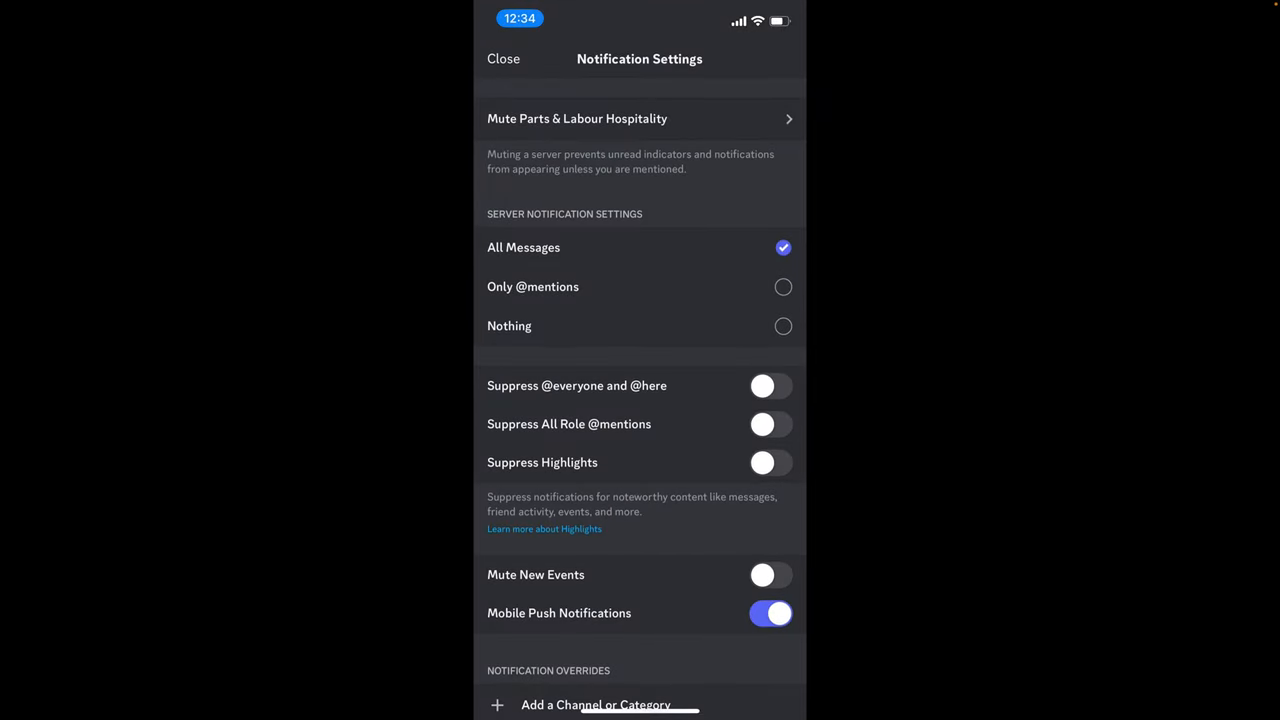